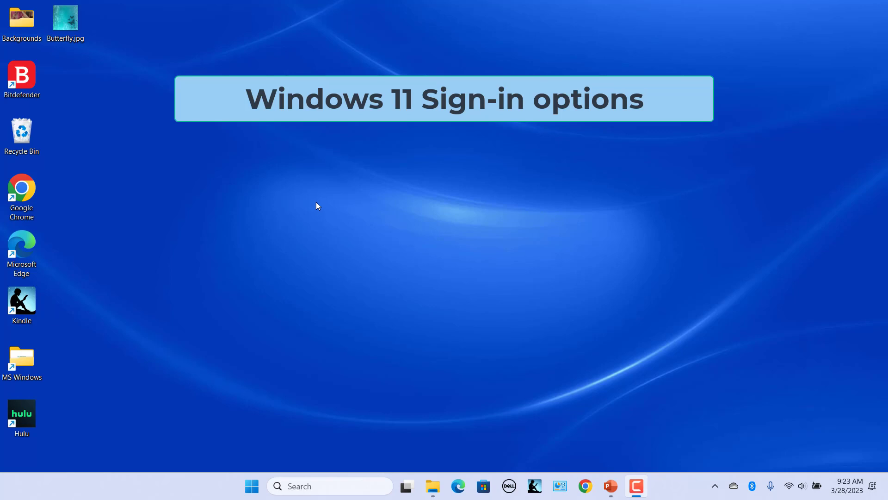
# - Launch Settings from the Start menu's pinned apps, then close it
pyautogui.click(251, 485)
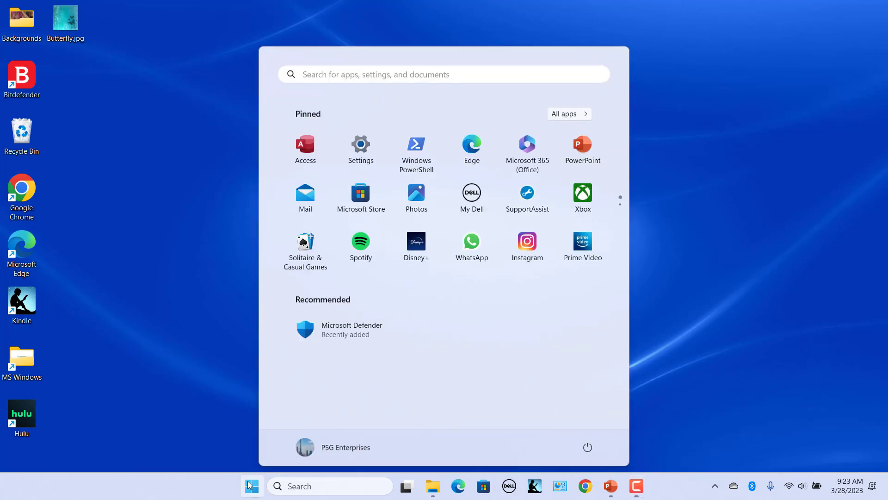
pyautogui.click(361, 144)
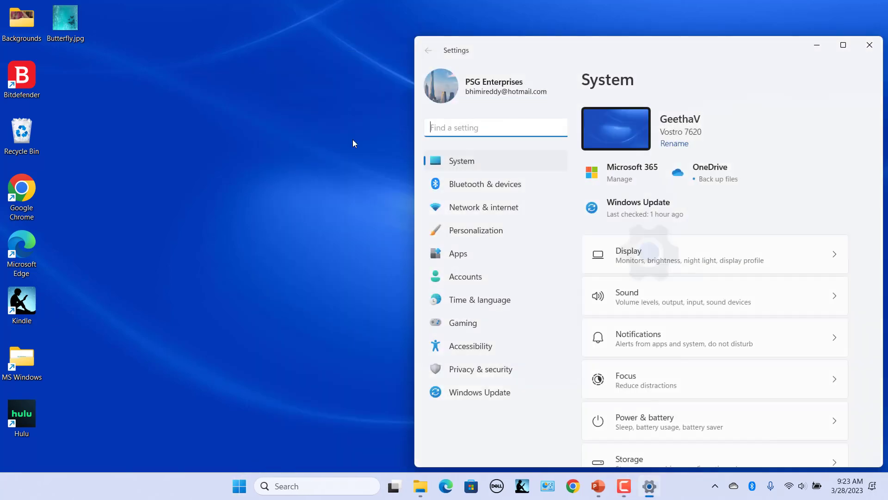
pyautogui.click(869, 45)
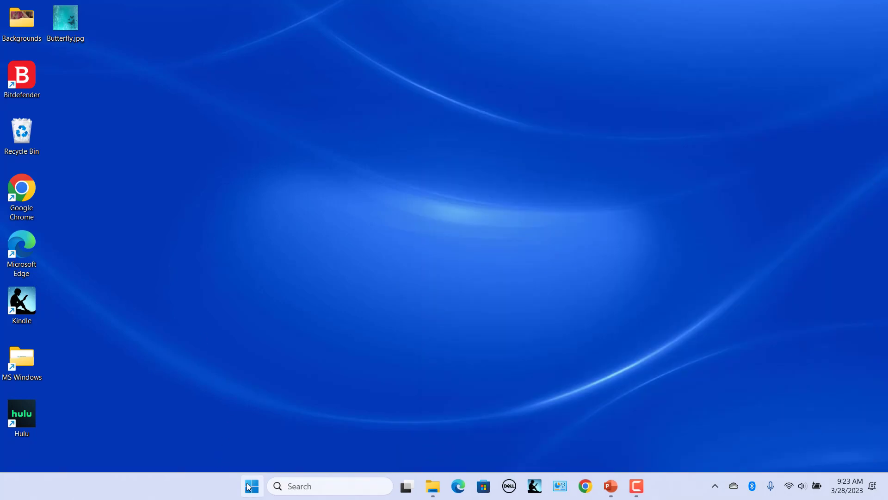
# - Reopen Settings from the Win+X quick links, close it, then bring it back with Win+I
pyautogui.rightClick(251, 486)
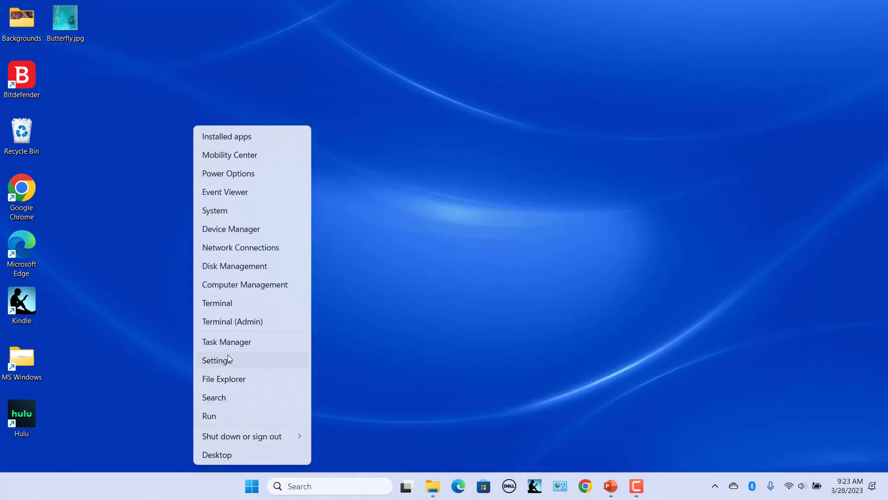
pyautogui.click(216, 360)
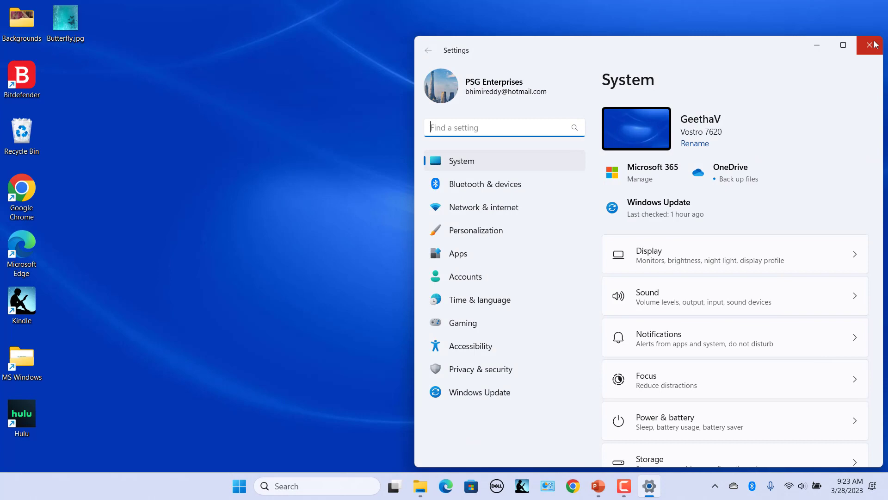
pyautogui.click(874, 44)
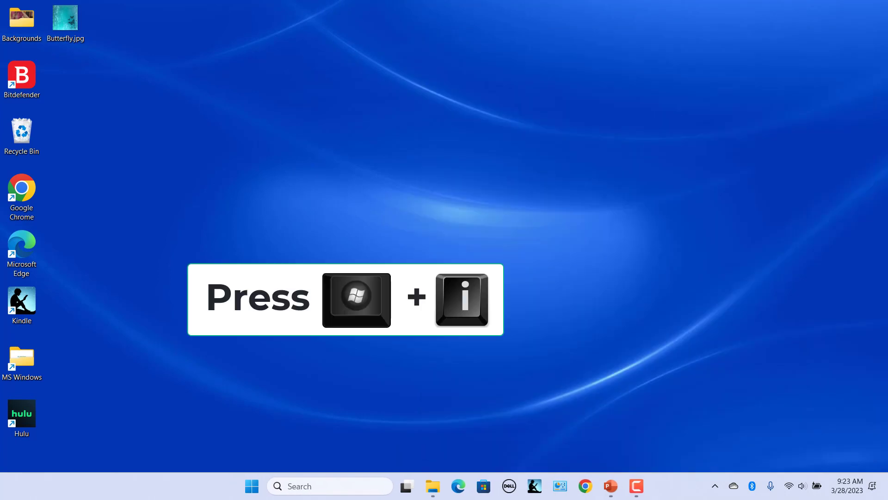
pyautogui.press('Win+i')
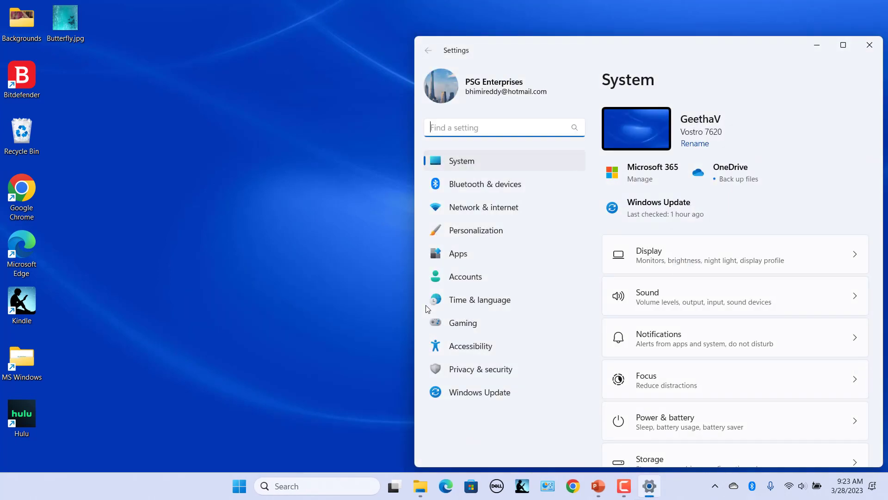
# - Go to Accounts and bring up the Sign-in options page
pyautogui.click(465, 277)
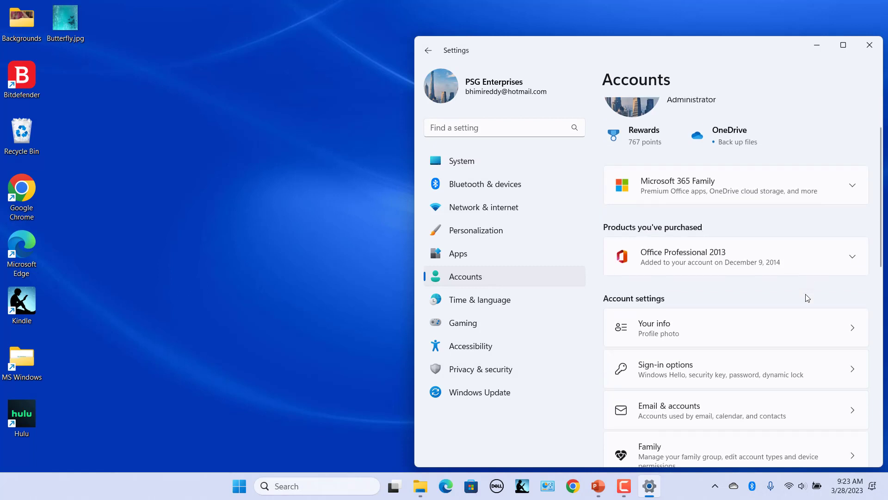
pyautogui.scroll(-3)
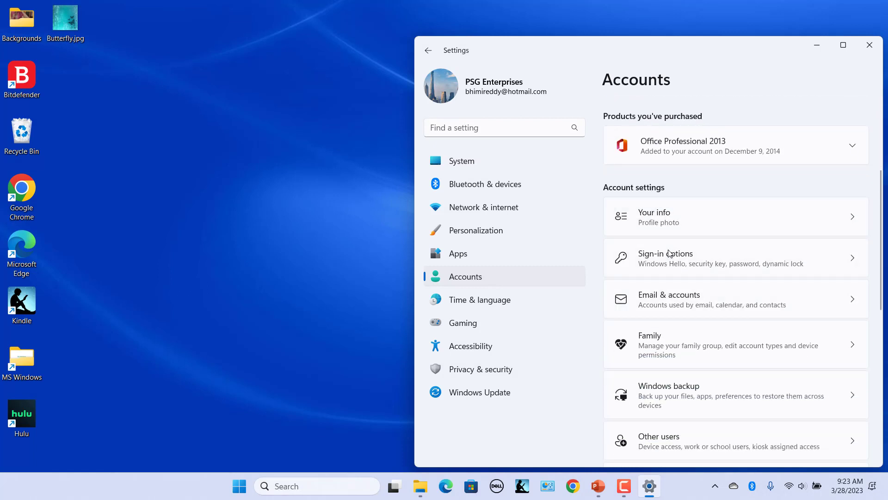
pyautogui.click(665, 253)
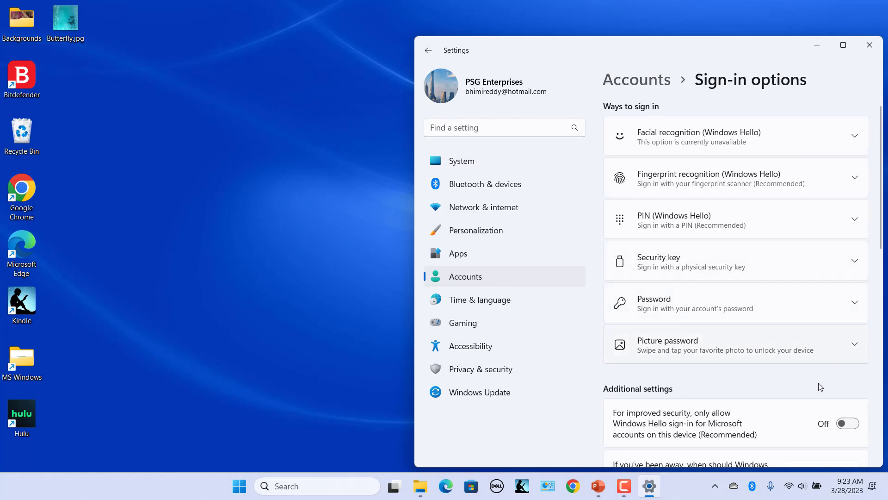
pyautogui.moveTo(547, 450)
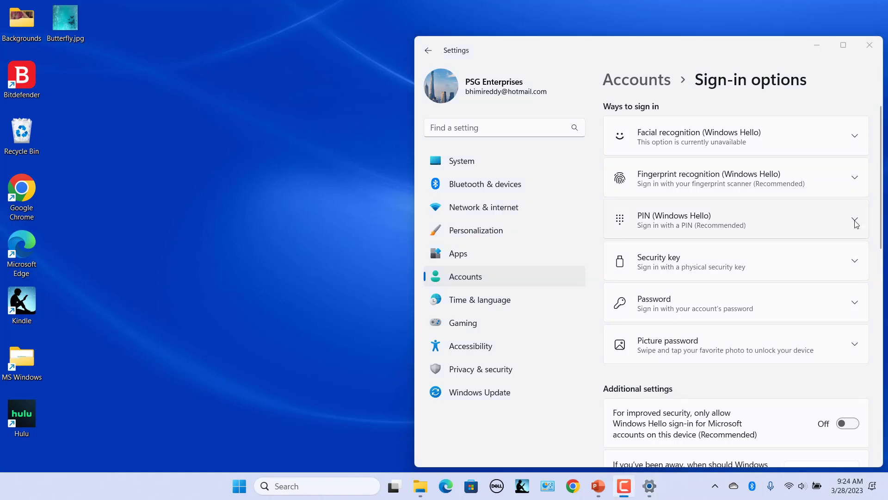
# - Start PIN (Windows Hello) setup and verify the account password
pyautogui.click(853, 220)
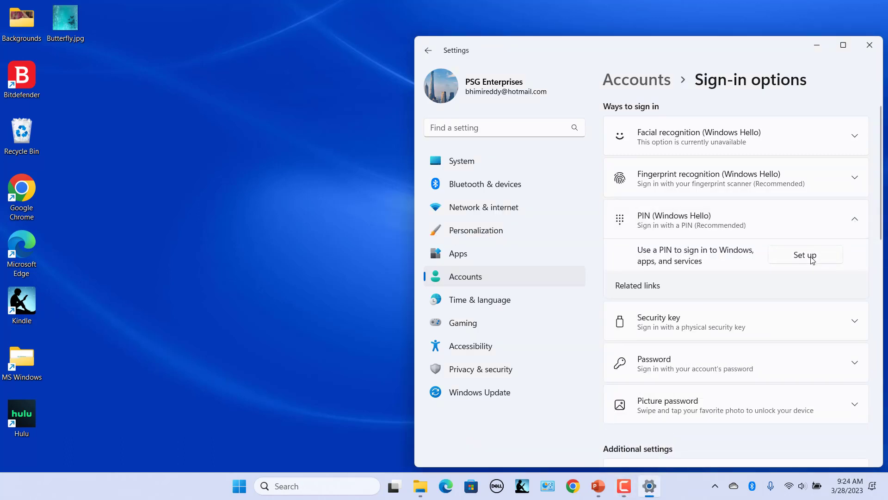
pyautogui.click(804, 255)
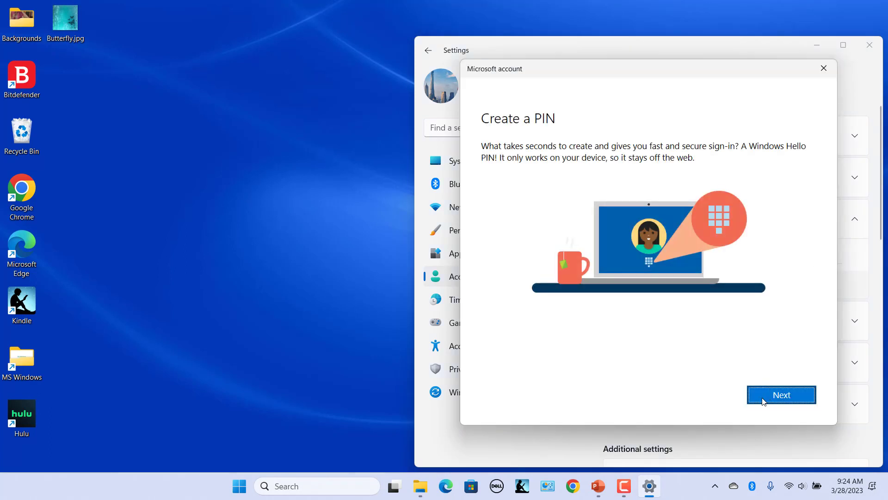
pyautogui.click(780, 394)
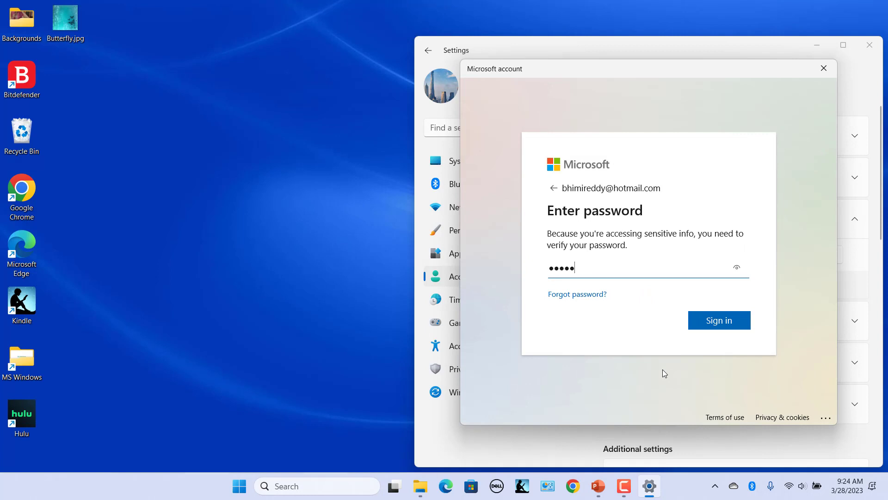
pyautogui.click(719, 320)
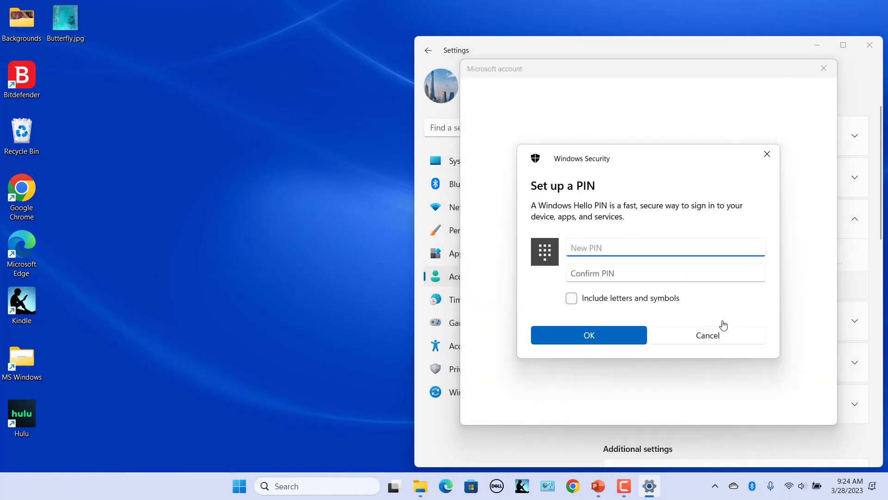
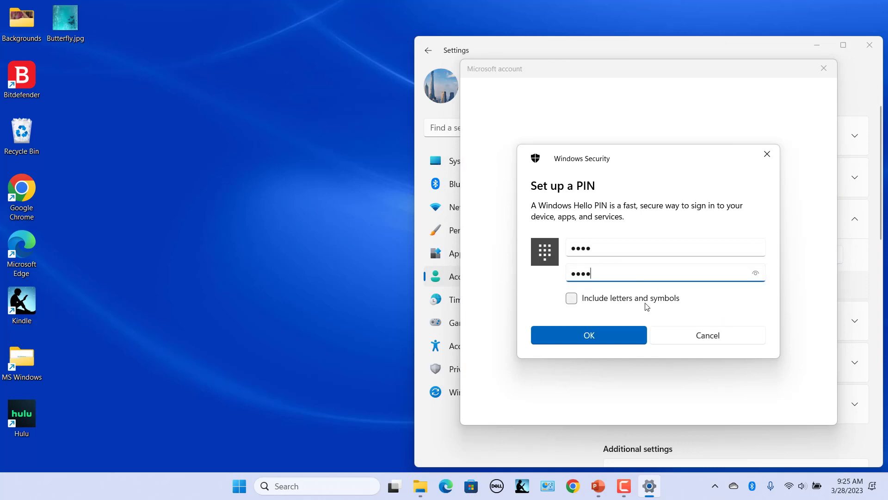
pyautogui.click(588, 335)
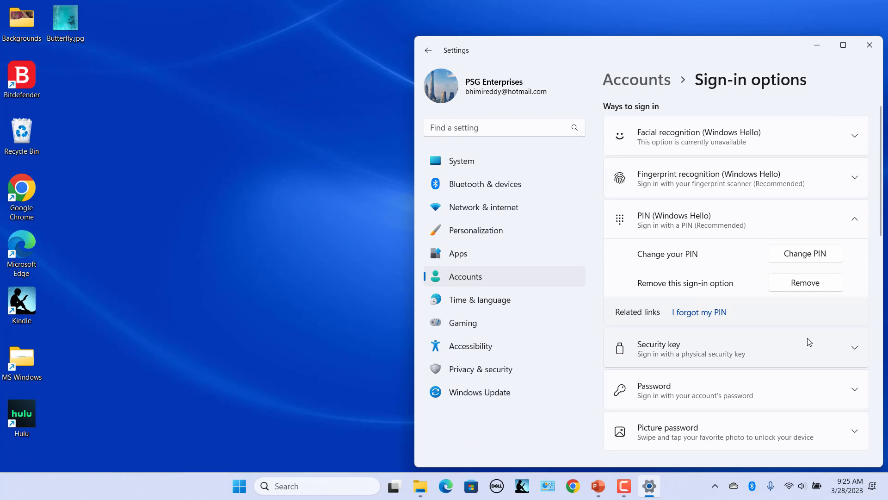
# - Collapse the PIN (Windows Hello) section so all sign-in methods list again
pyautogui.click(854, 218)
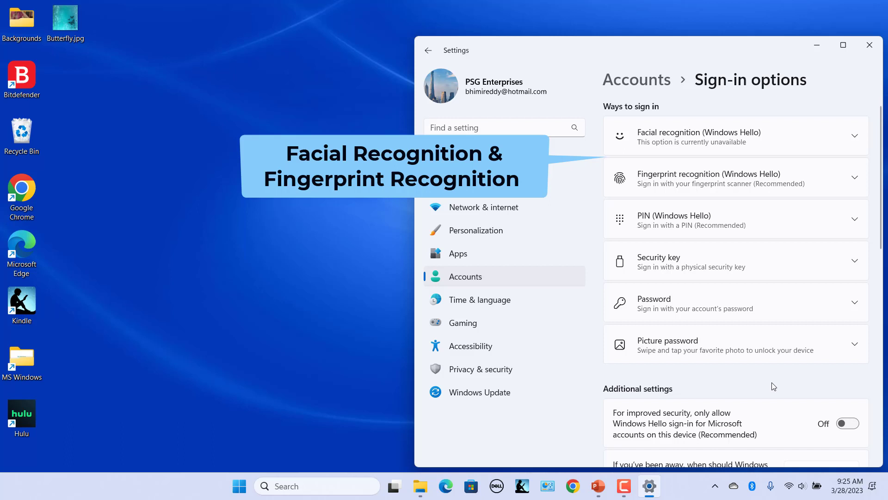
pyautogui.moveTo(762, 375)
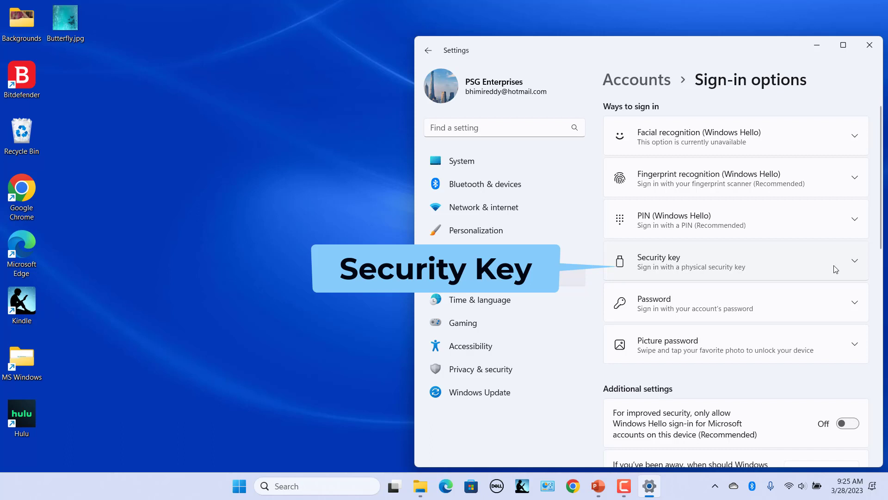
pyautogui.click(736, 261)
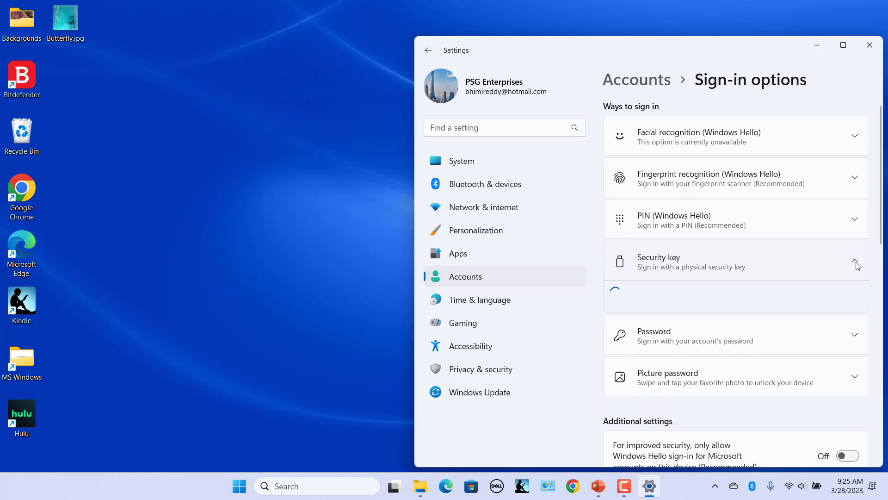
pyautogui.click(734, 260)
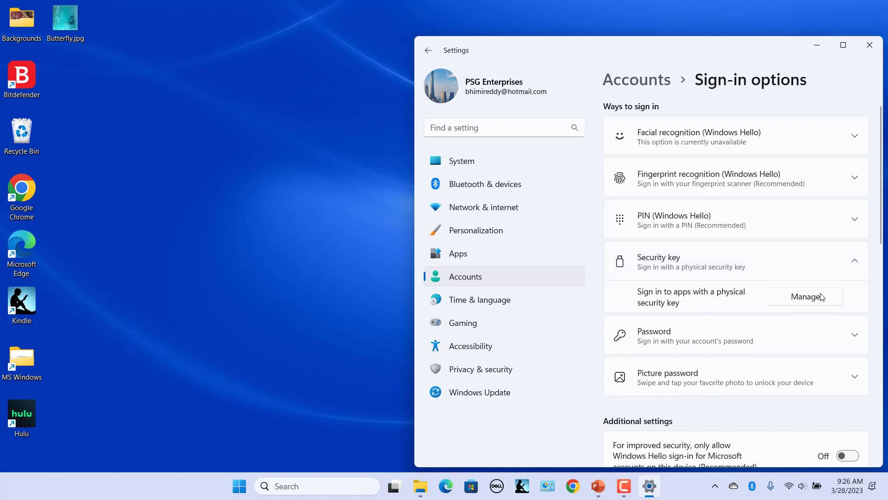
pyautogui.click(805, 296)
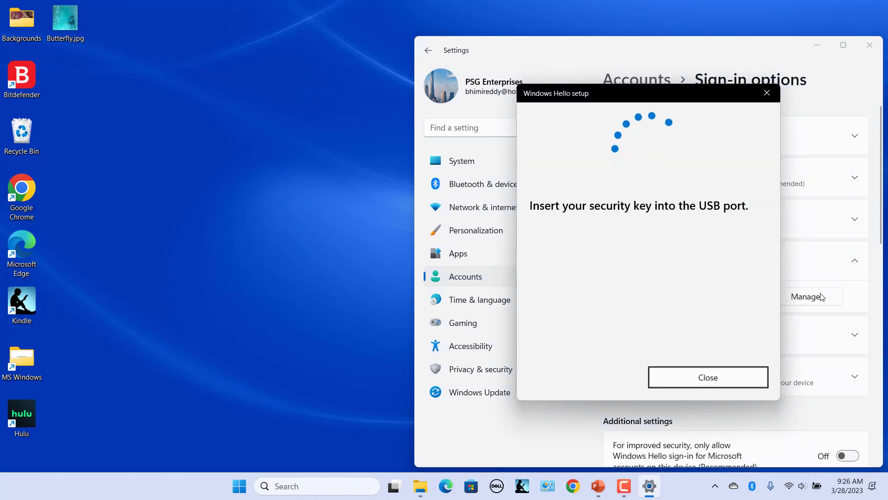
pyautogui.moveTo(764, 305)
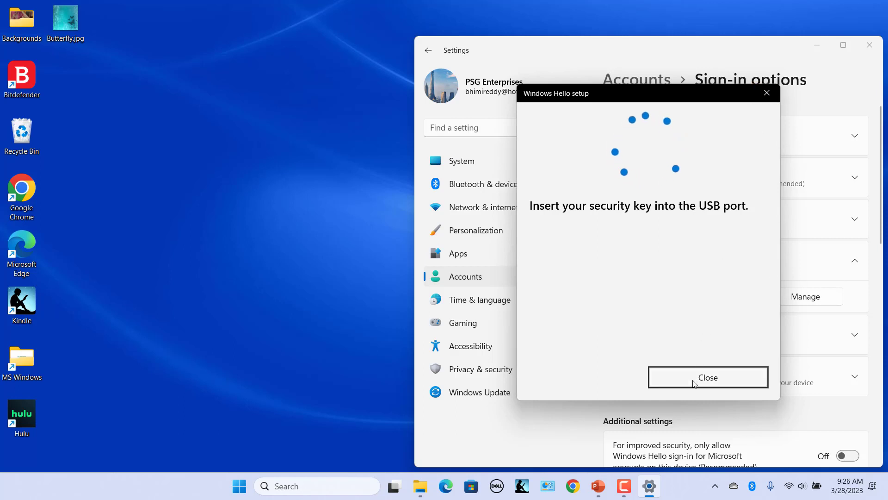
pyautogui.click(708, 376)
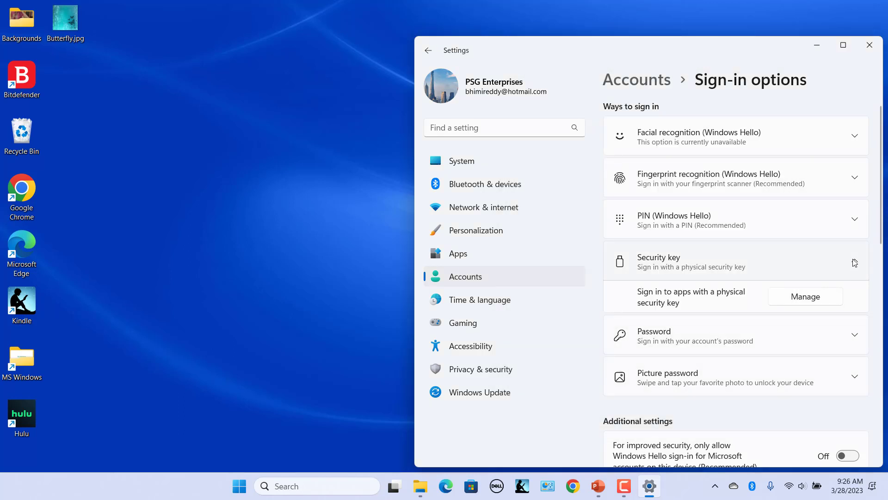
# - Collapse the Security key section back into the compact sign-in methods list
pyautogui.click(854, 261)
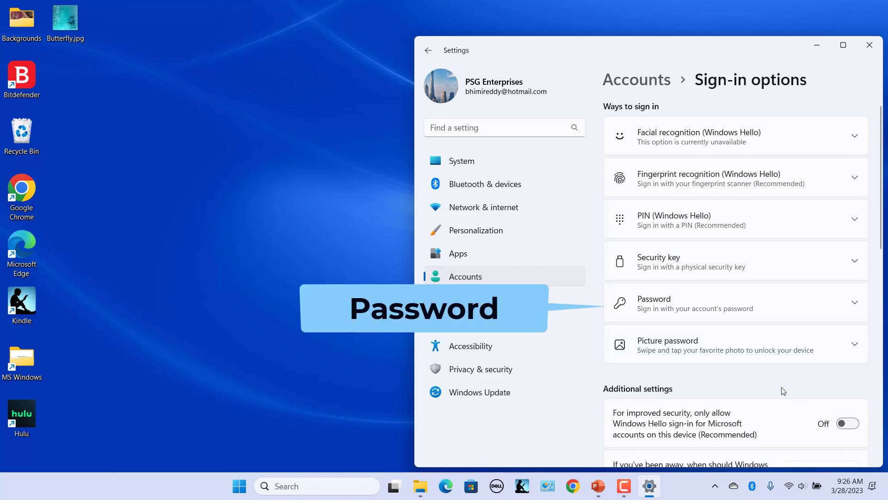
pyautogui.moveTo(816, 307)
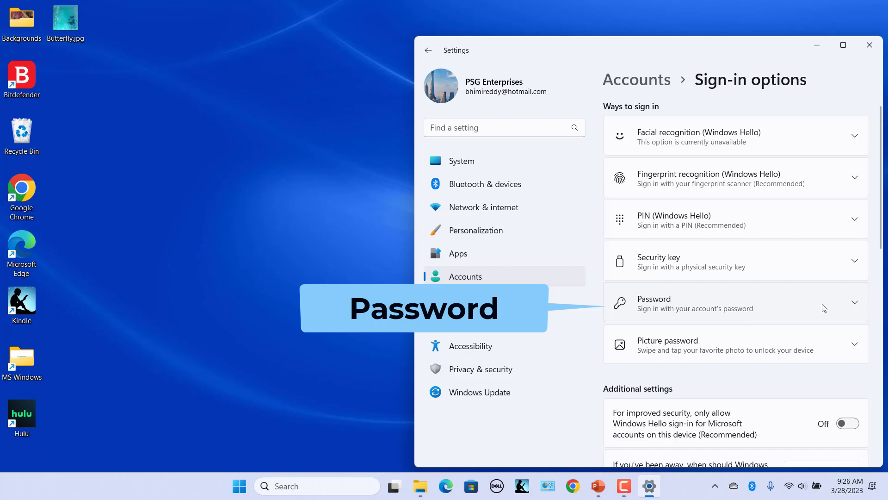
pyautogui.moveTo(788, 389)
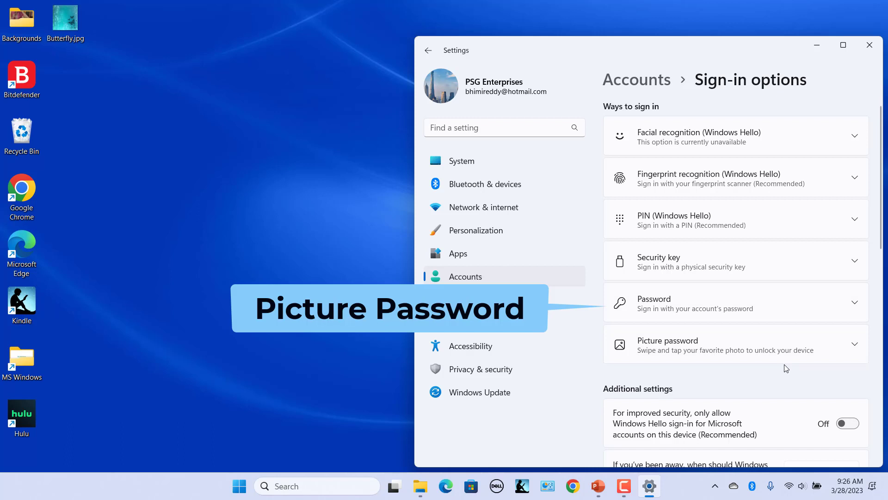
# - Switch on 'only allow Windows Hello sign-in for Microsoft accounts' under Additional settings
pyautogui.scroll(-3)
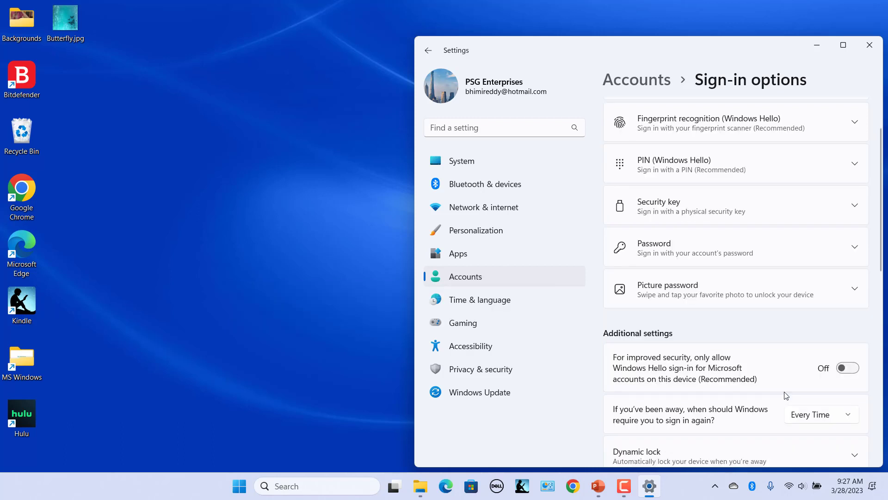
pyautogui.moveTo(559, 426)
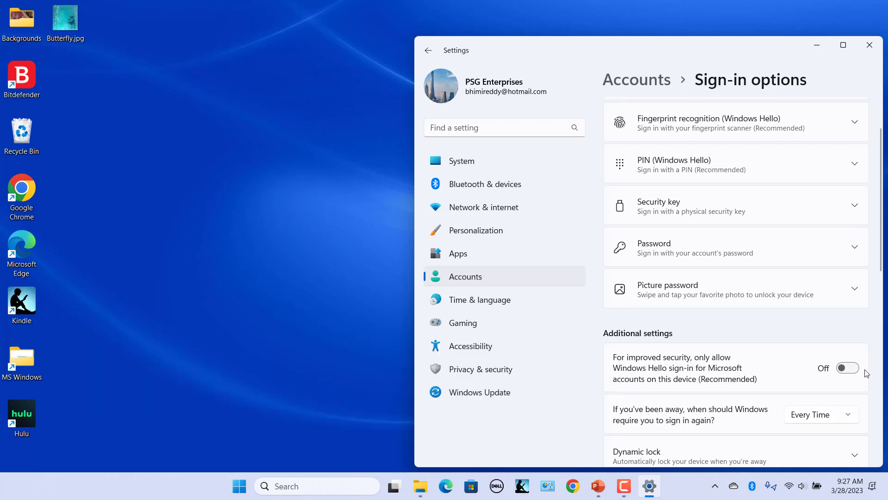
pyautogui.click(847, 367)
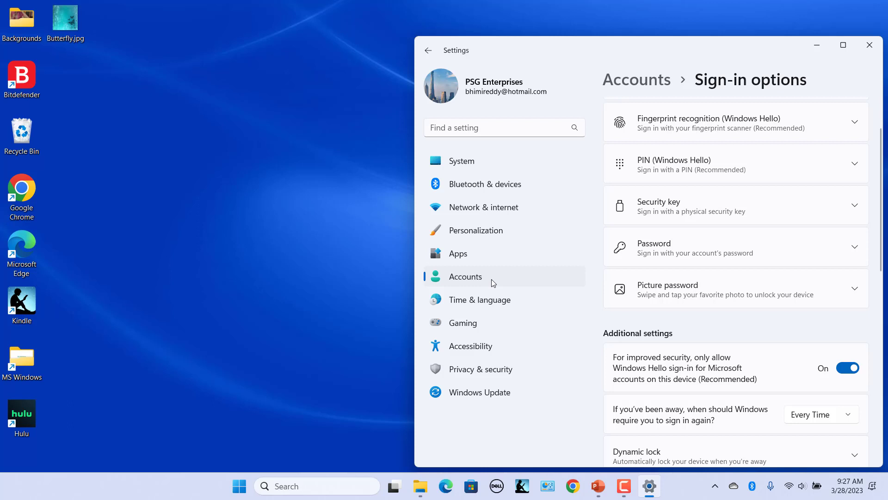
pyautogui.scroll(3)
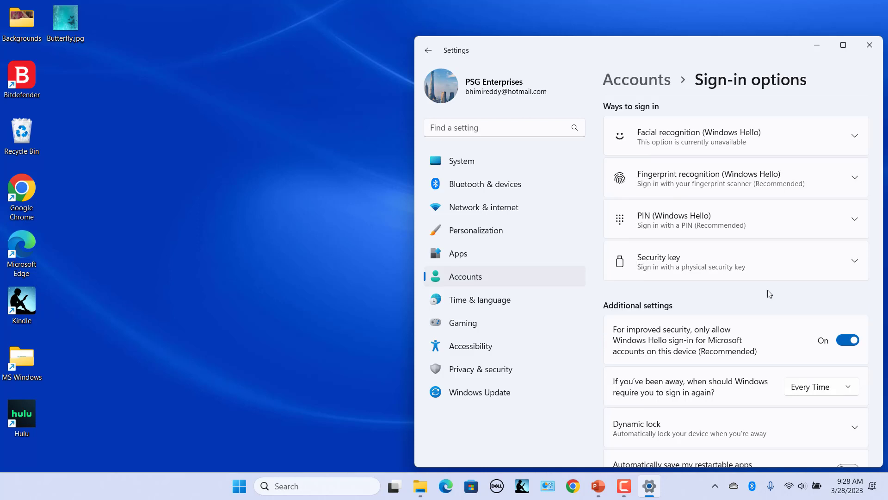
pyautogui.moveTo(771, 297)
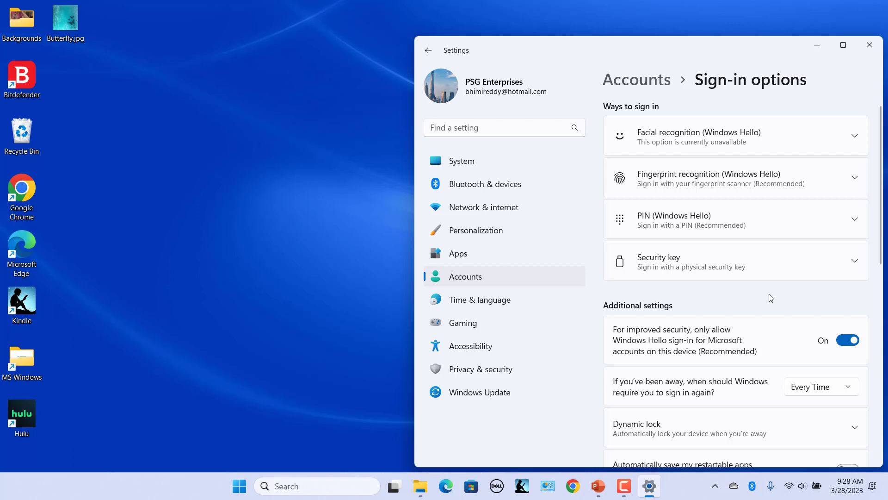
pyautogui.scroll(-3)
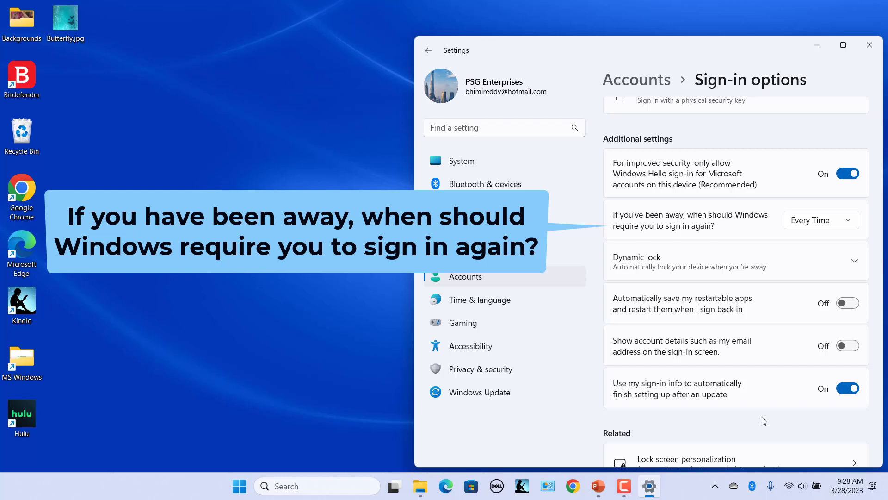
pyautogui.moveTo(804, 286)
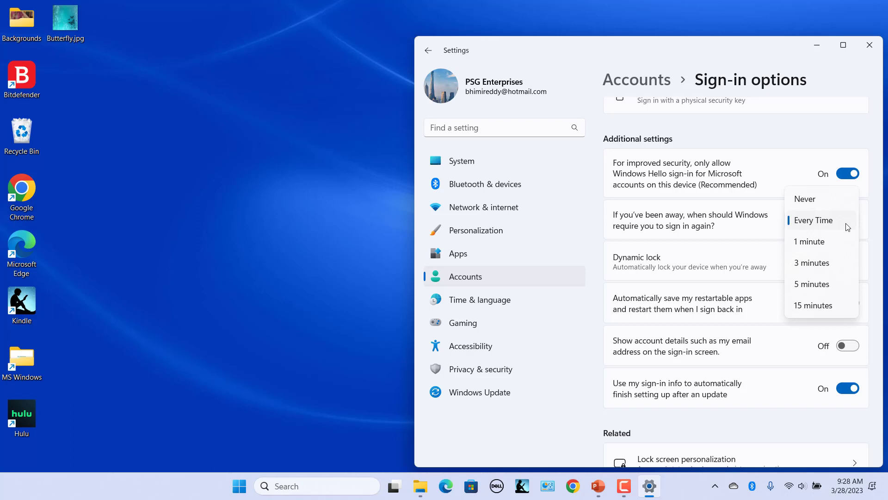
pyautogui.click(814, 220)
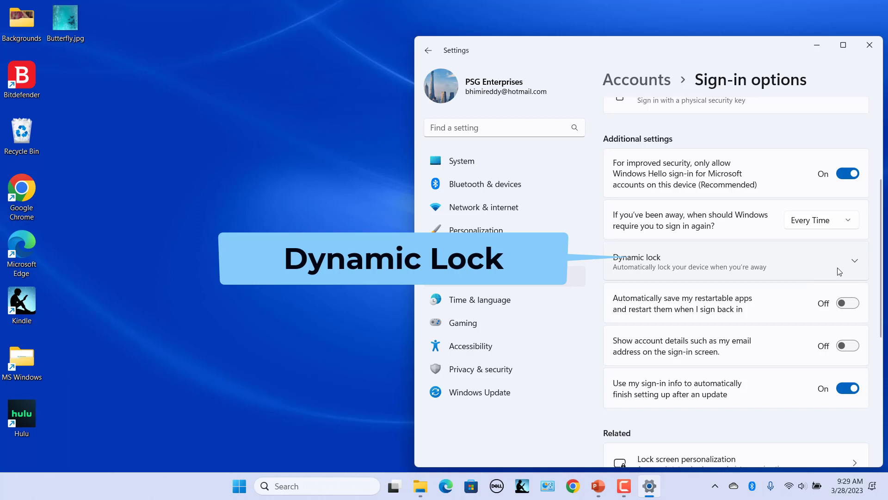
# - Expand Dynamic lock to show the automatic lock-when-away option
pyautogui.click(854, 261)
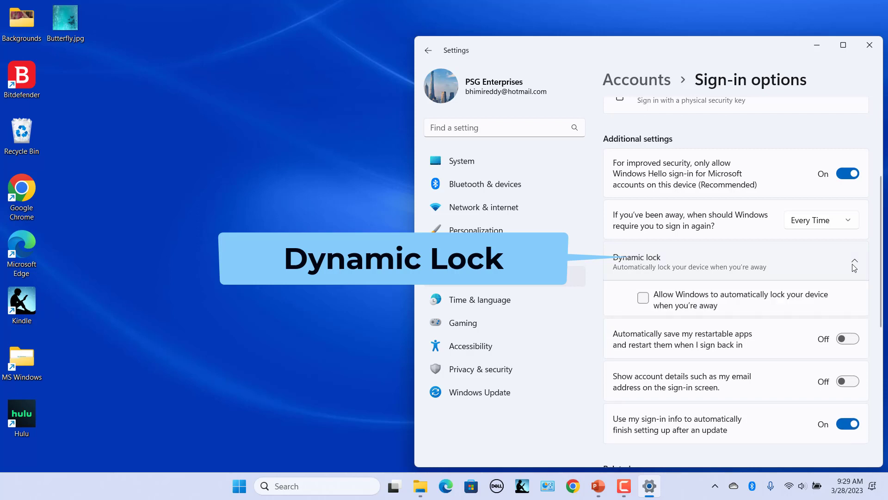
pyautogui.moveTo(803, 339)
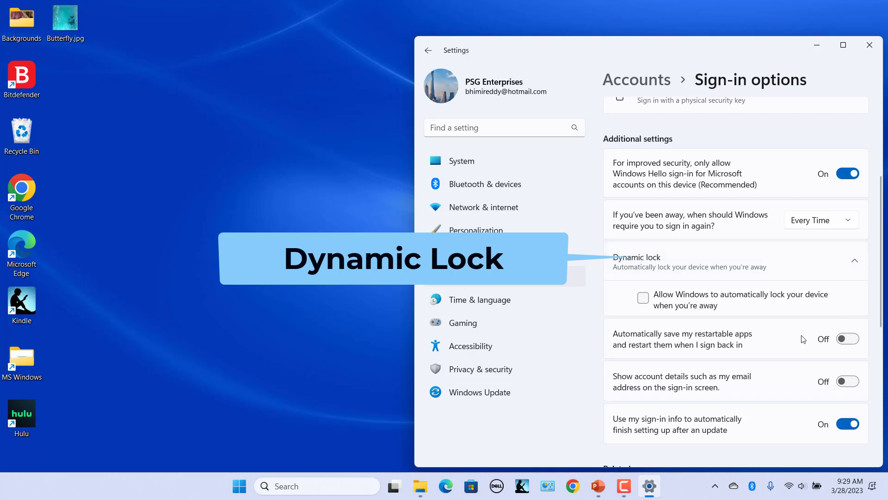
pyautogui.moveTo(778, 322)
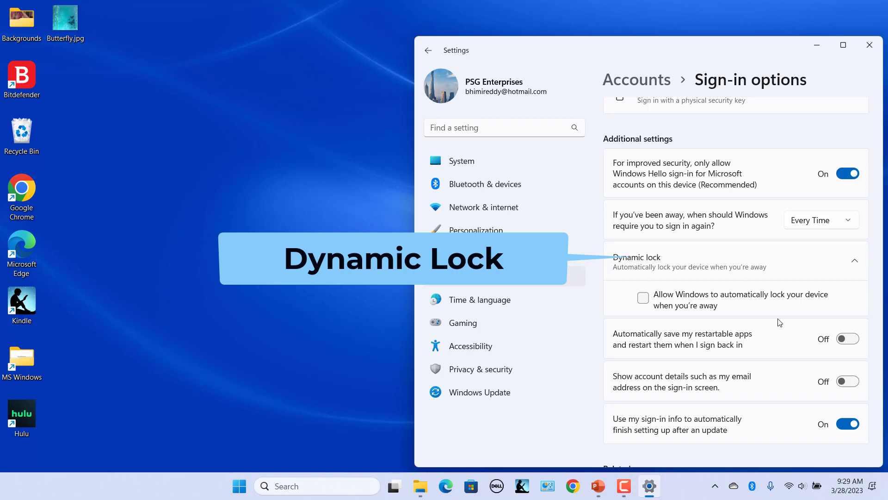
# - Collapse Dynamic lock and switch on restartable apps and account details on the sign-in screen
pyautogui.click(854, 261)
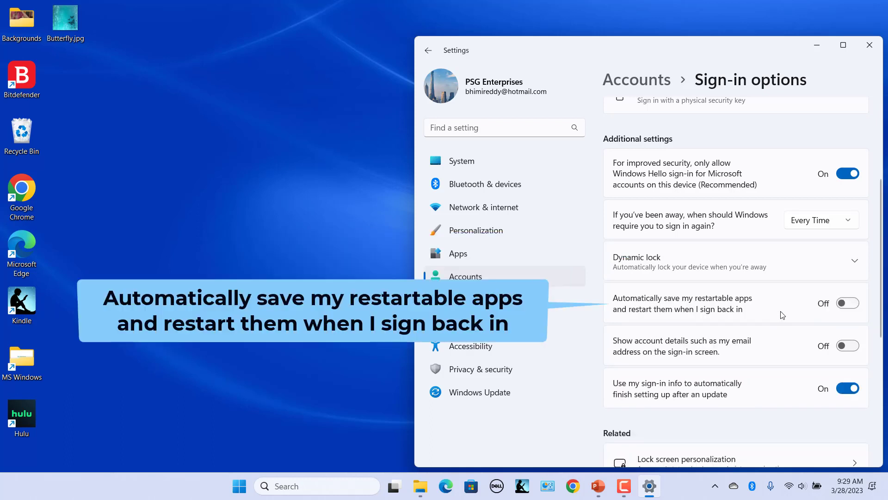
pyautogui.moveTo(760, 316)
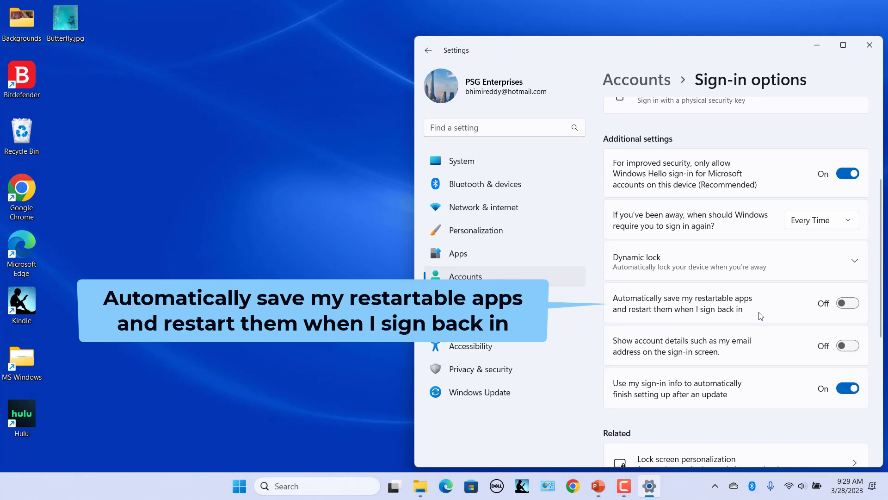
pyautogui.moveTo(790, 315)
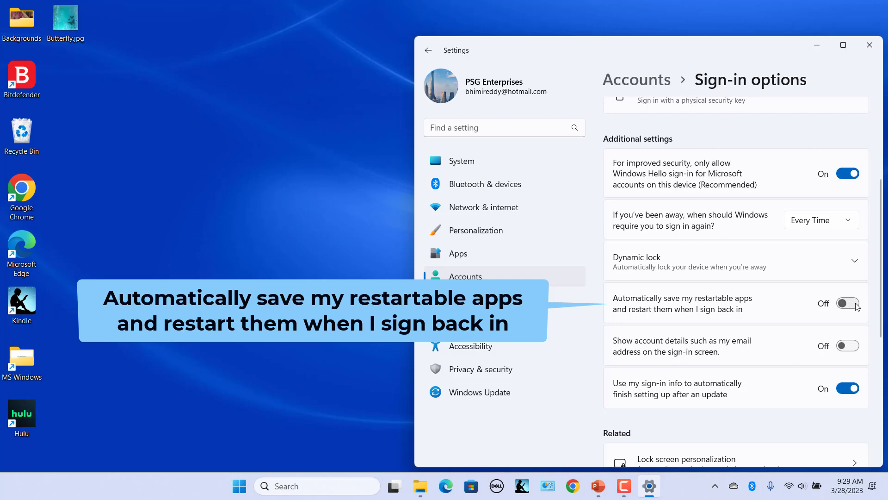
pyautogui.click(847, 303)
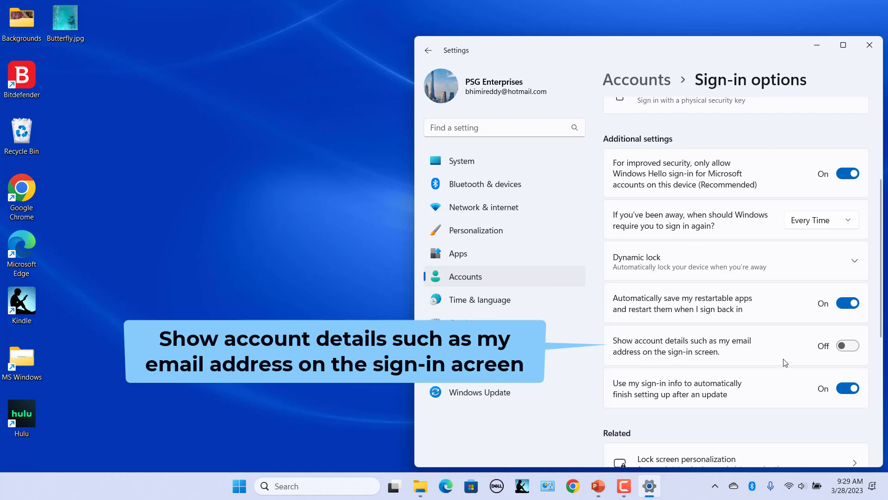
pyautogui.moveTo(849, 345)
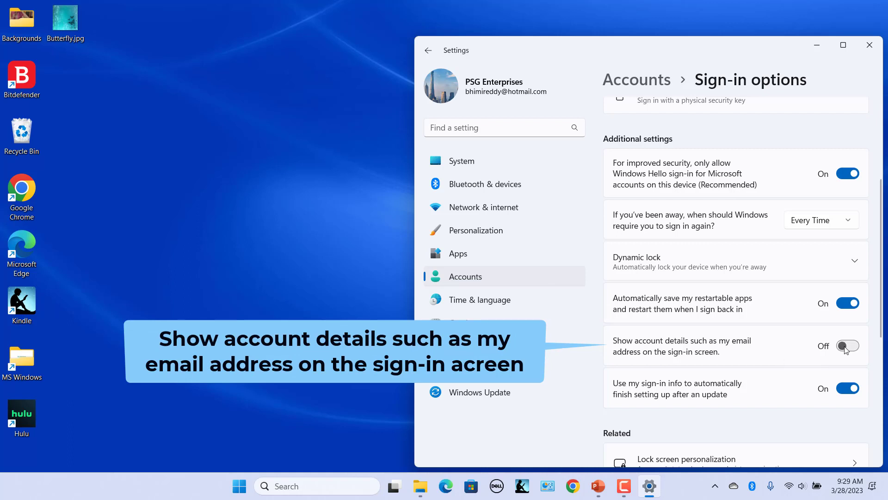
pyautogui.click(848, 345)
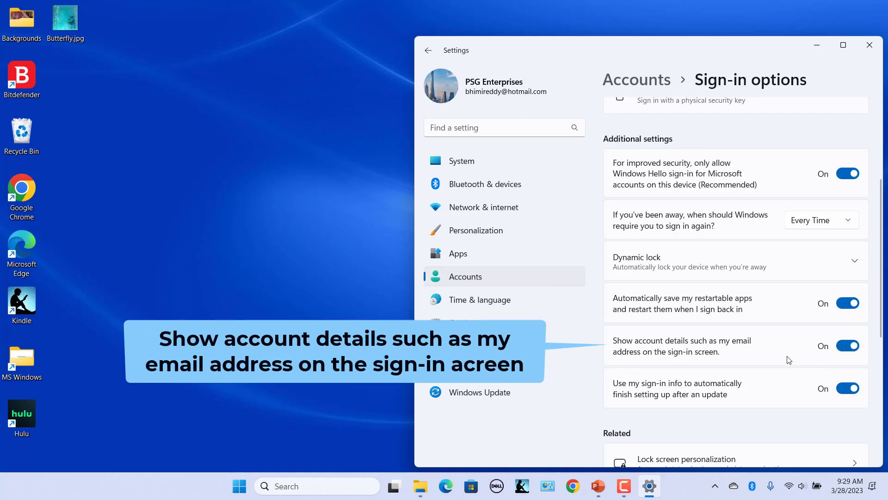